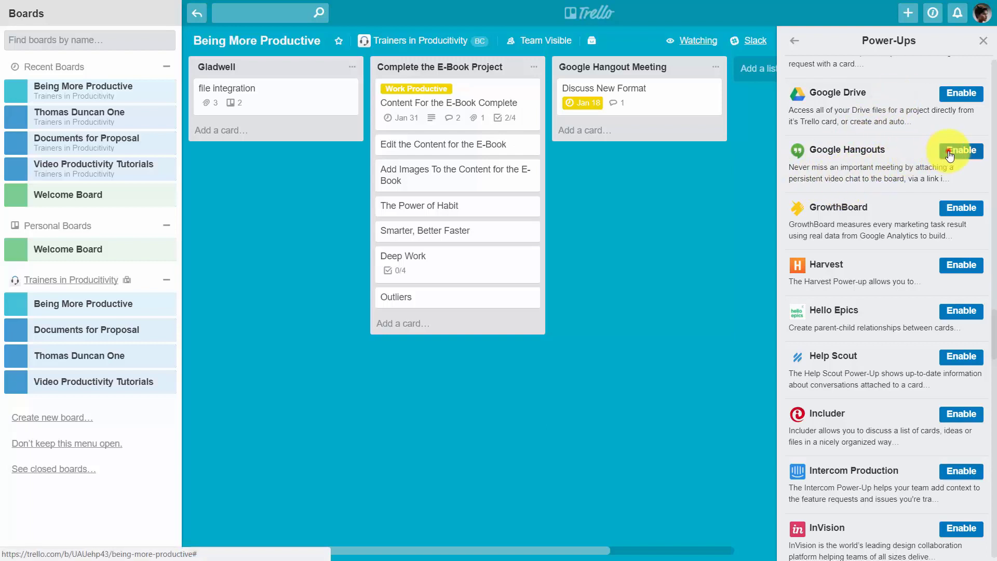
Step: Enable the Google Hangouts power-up on the Being More Productive board
{"action": "left_click", "coordinate": [960, 150]}
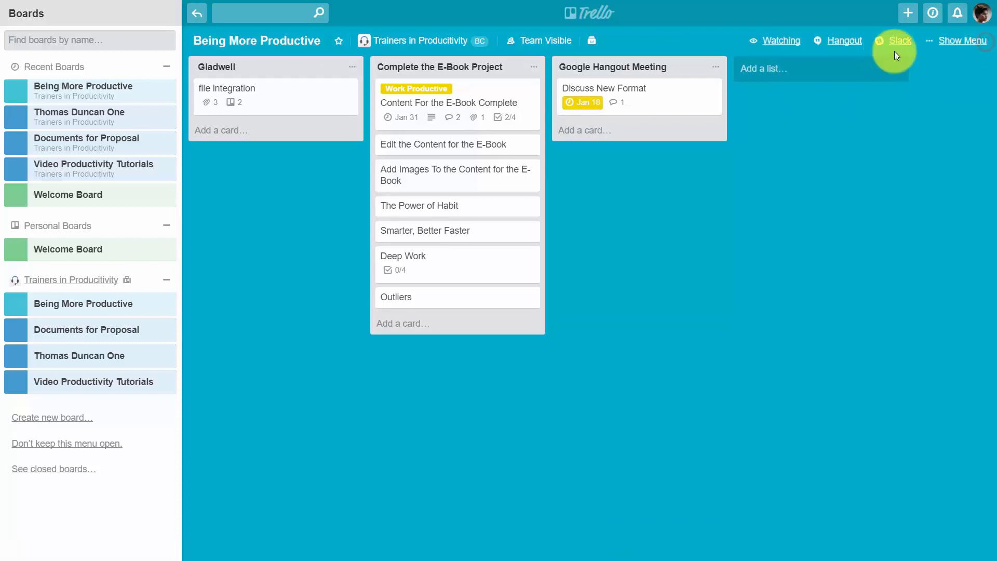
{"action": "mouse_move", "coordinate": [866, 29]}
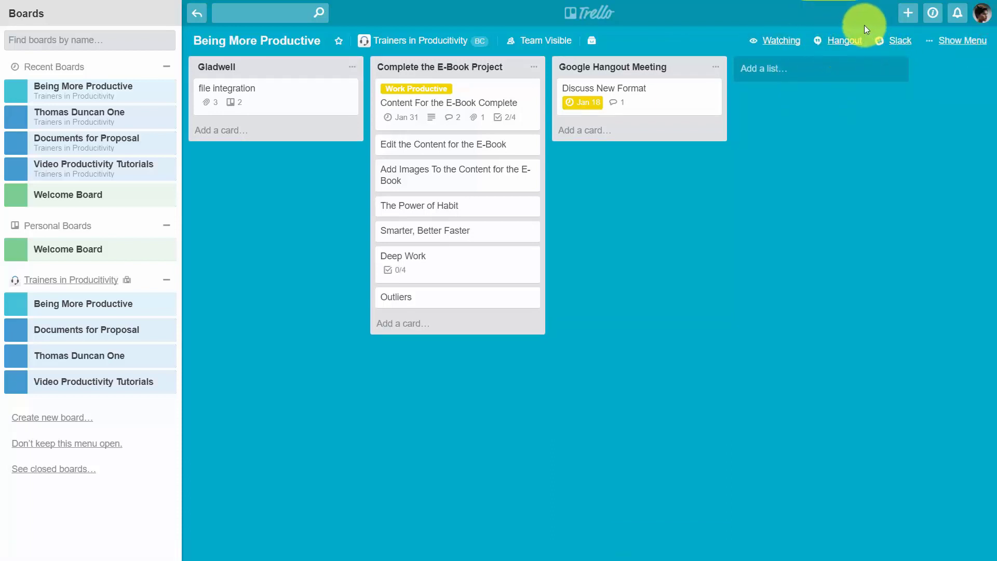
Step: Start the board's video hangout and join the call, leaving it waiting for others
{"action": "left_click", "coordinate": [845, 40]}
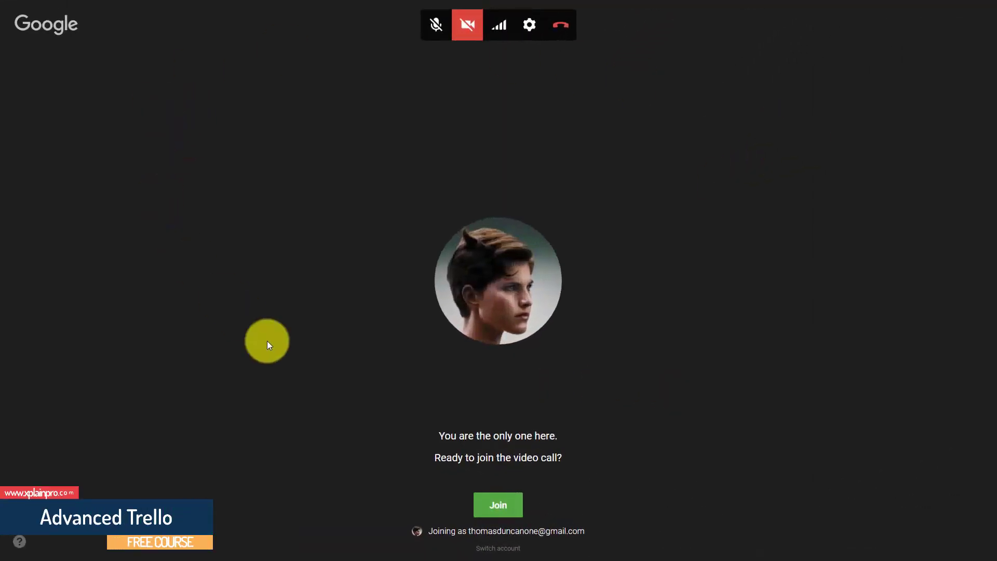
{"action": "mouse_move", "coordinate": [323, 307]}
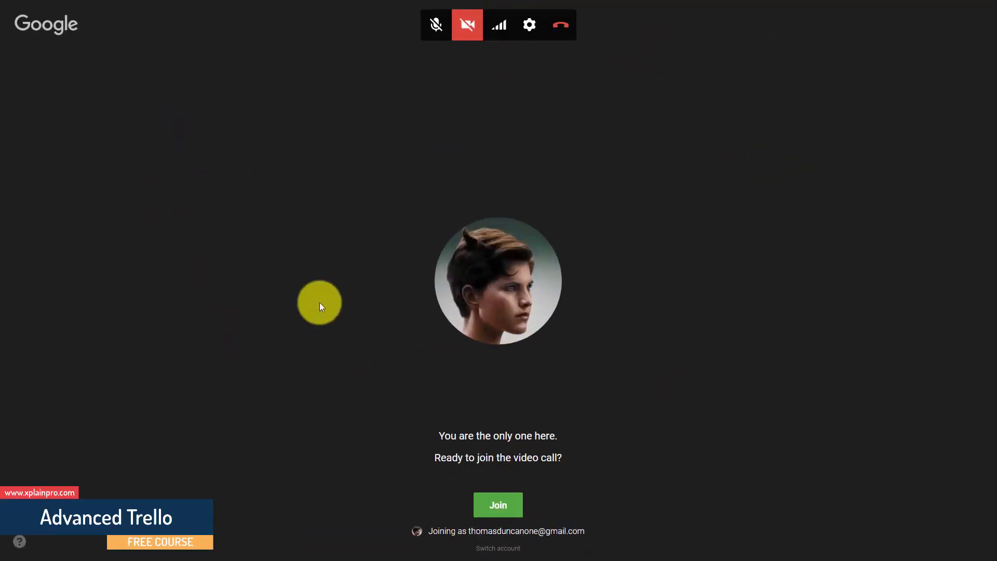
{"action": "left_click", "coordinate": [498, 505]}
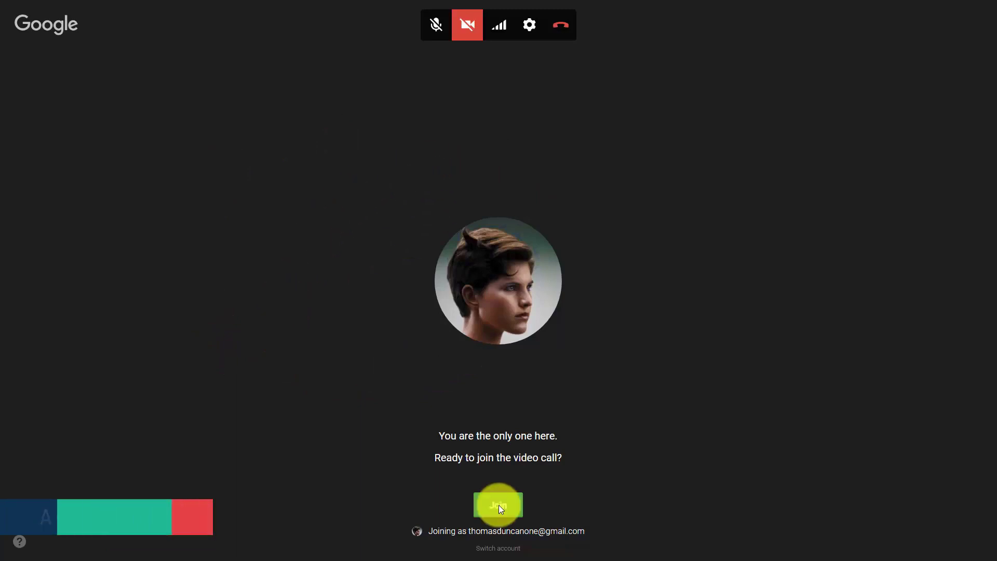
{"action": "left_click", "coordinate": [498, 504]}
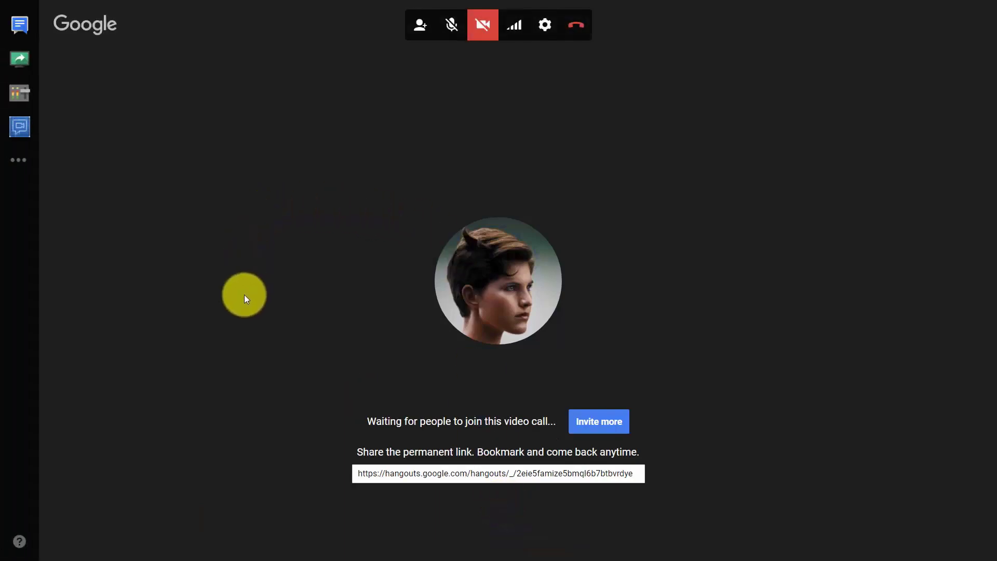
{"action": "mouse_move", "coordinate": [352, 214]}
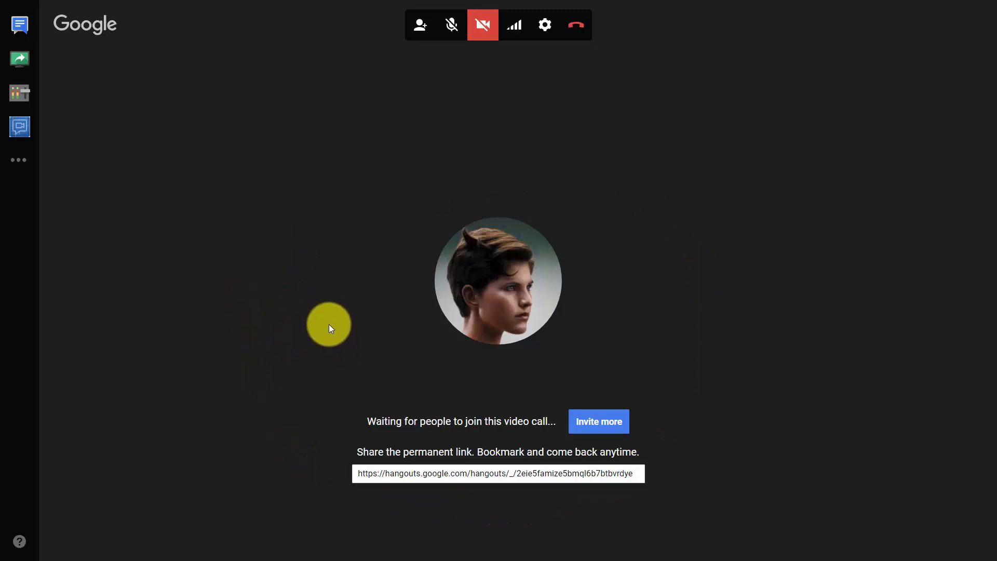
{"action": "mouse_move", "coordinate": [330, 234]}
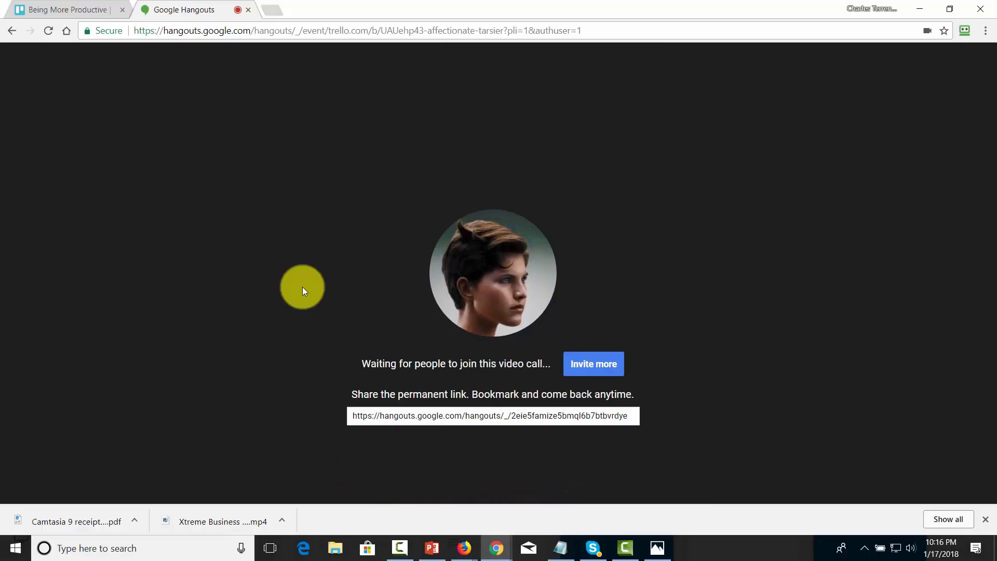
{"action": "mouse_move", "coordinate": [589, 282]}
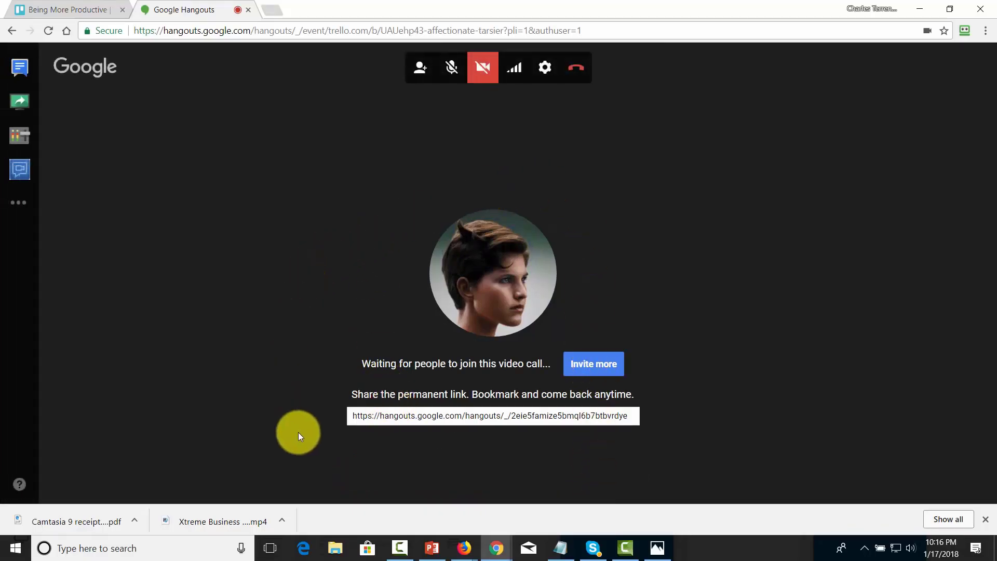
{"action": "mouse_move", "coordinate": [578, 470]}
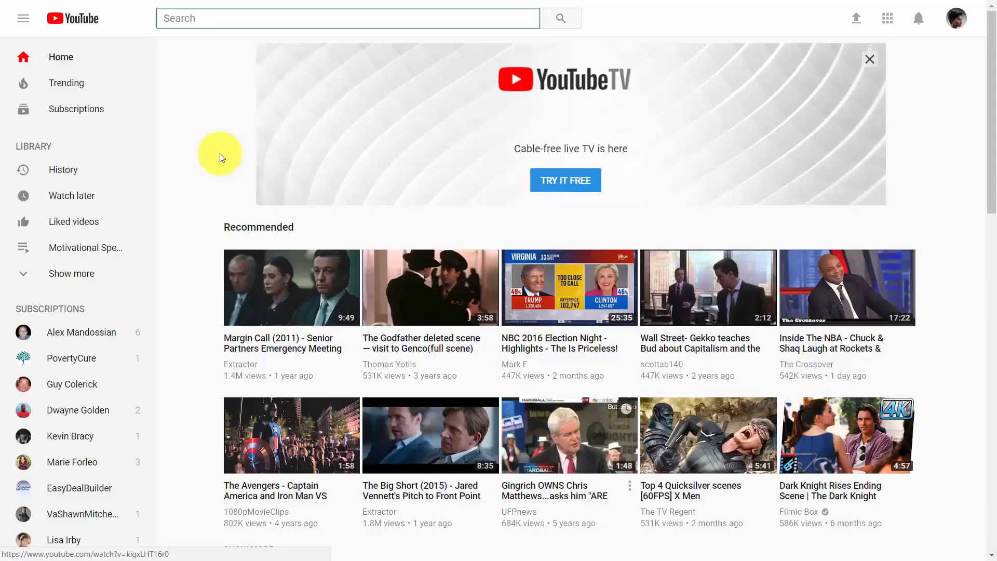
{"action": "mouse_move", "coordinate": [635, 260]}
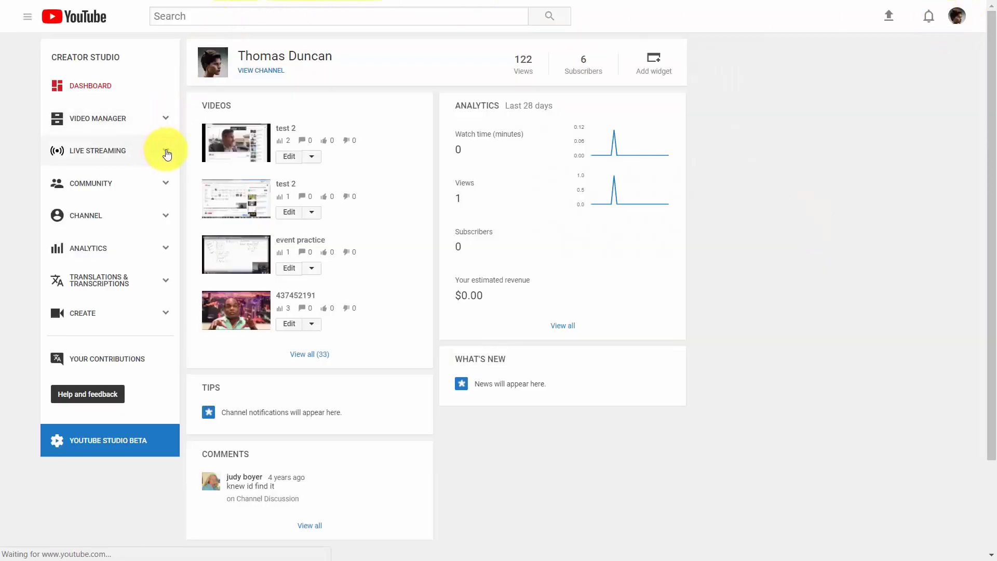
Step: Show the Live Streaming Events list with the upcoming 'test site' event
{"action": "left_click", "coordinate": [98, 150]}
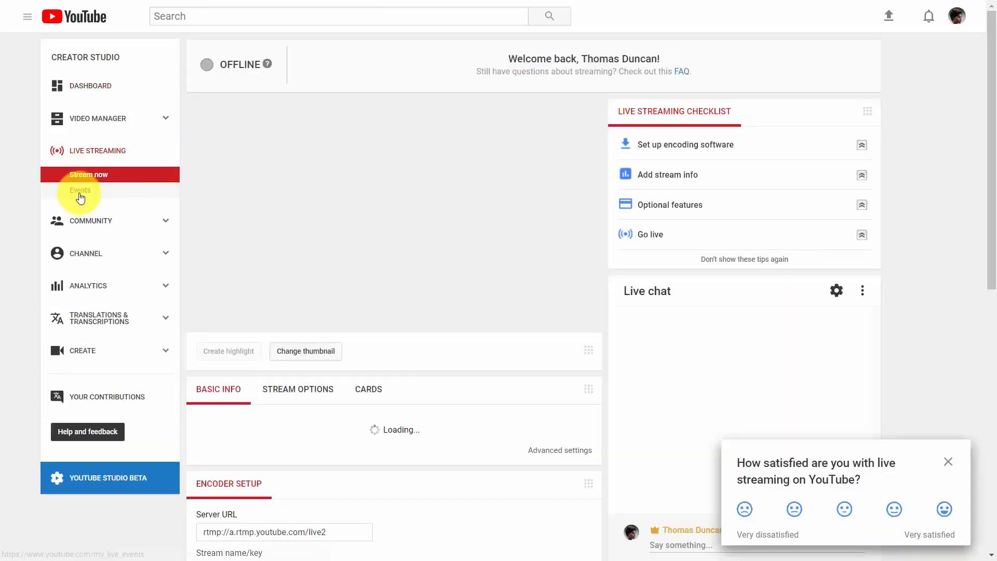
{"action": "left_click", "coordinate": [79, 190]}
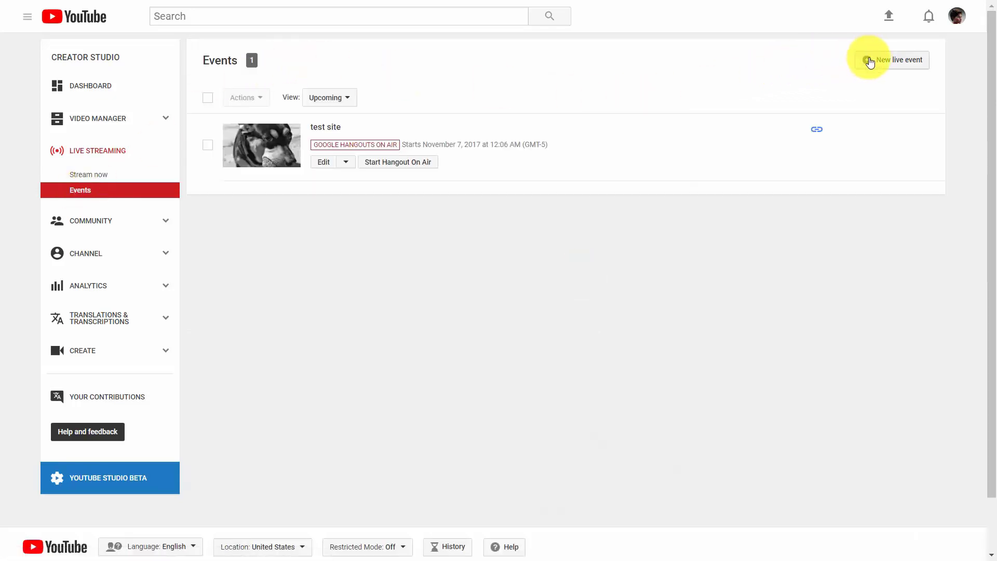
Step: Create the unlisted live event 'Meeting On New Procedure' for January 17, 2018 at 11:00 PM
{"action": "left_click", "coordinate": [898, 60]}
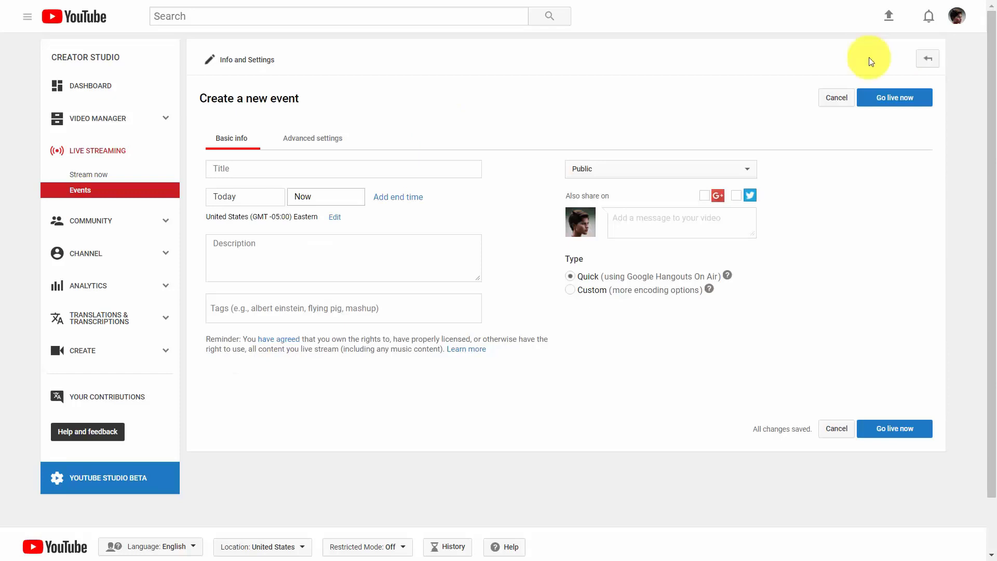
{"action": "mouse_move", "coordinate": [949, 116]}
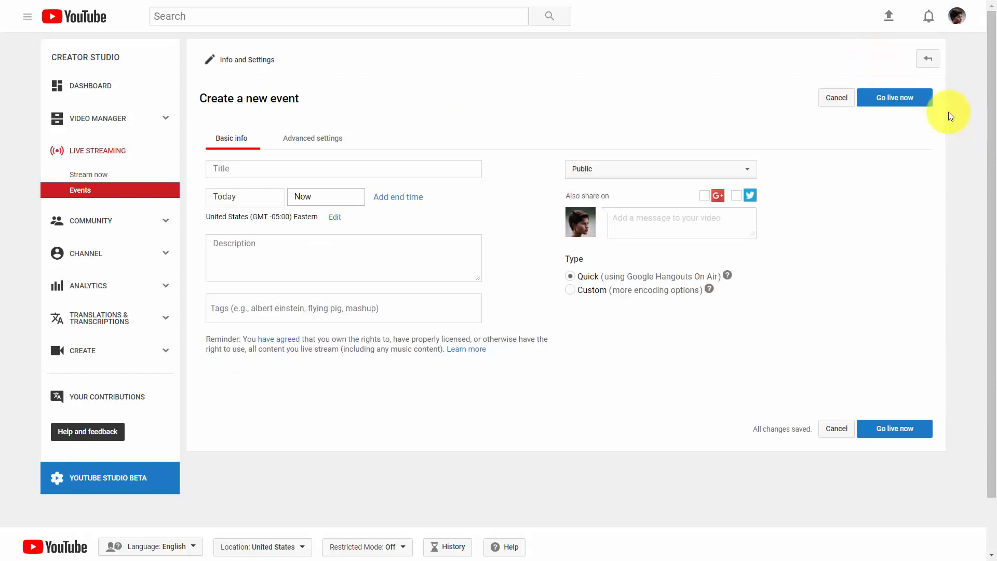
{"action": "left_click", "coordinate": [660, 168]}
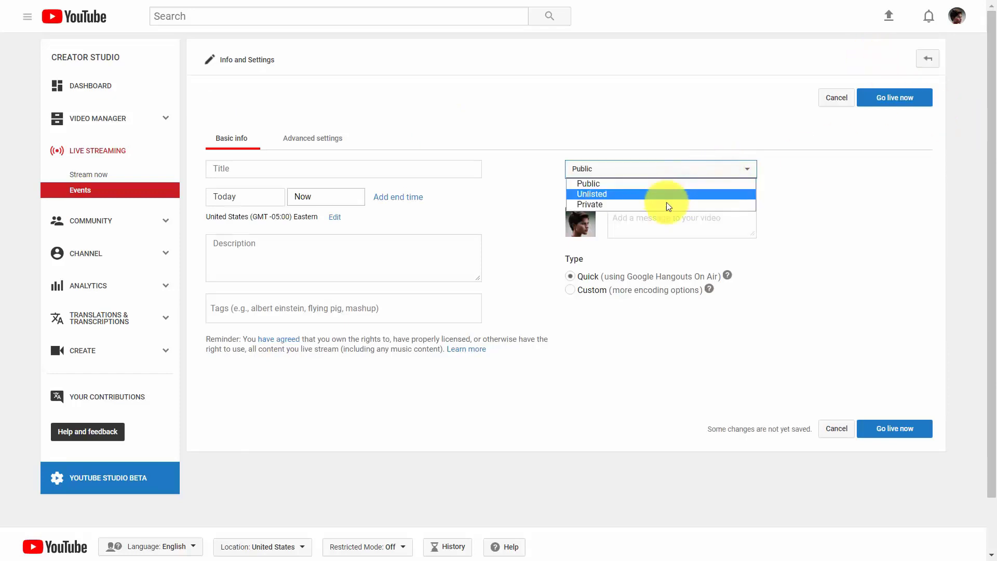
{"action": "mouse_move", "coordinate": [662, 208]}
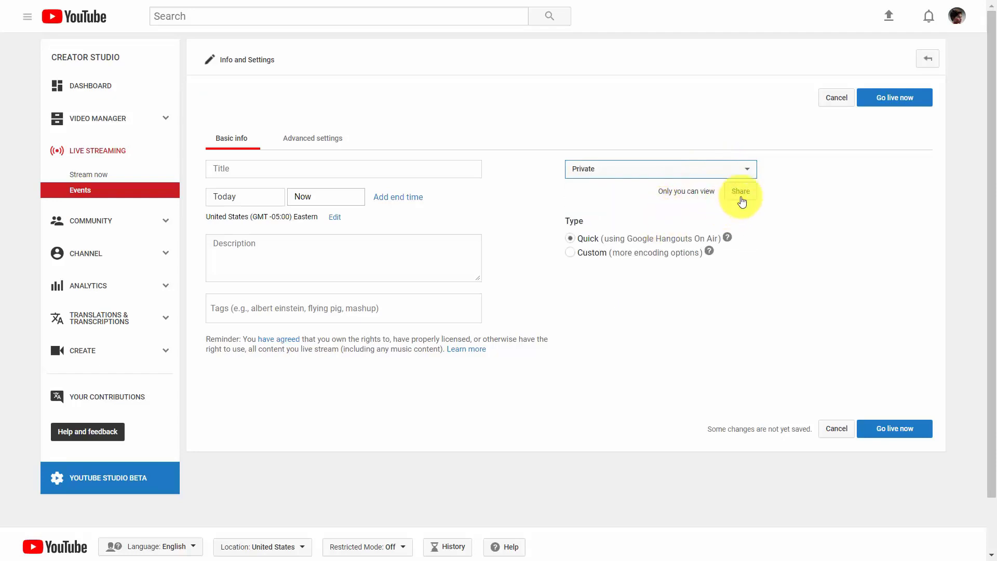
{"action": "left_click", "coordinate": [742, 191]}
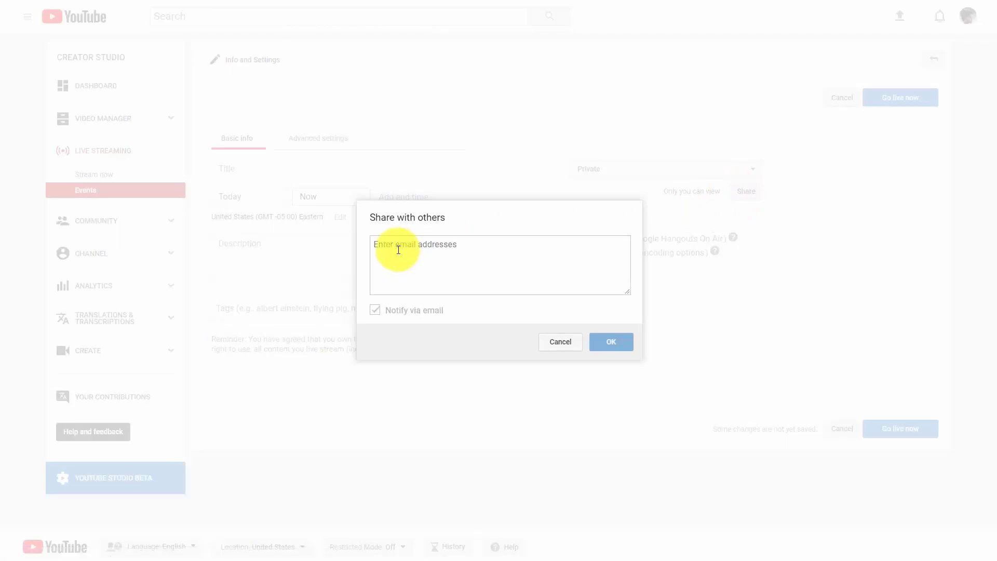
{"action": "mouse_move", "coordinate": [400, 252]}
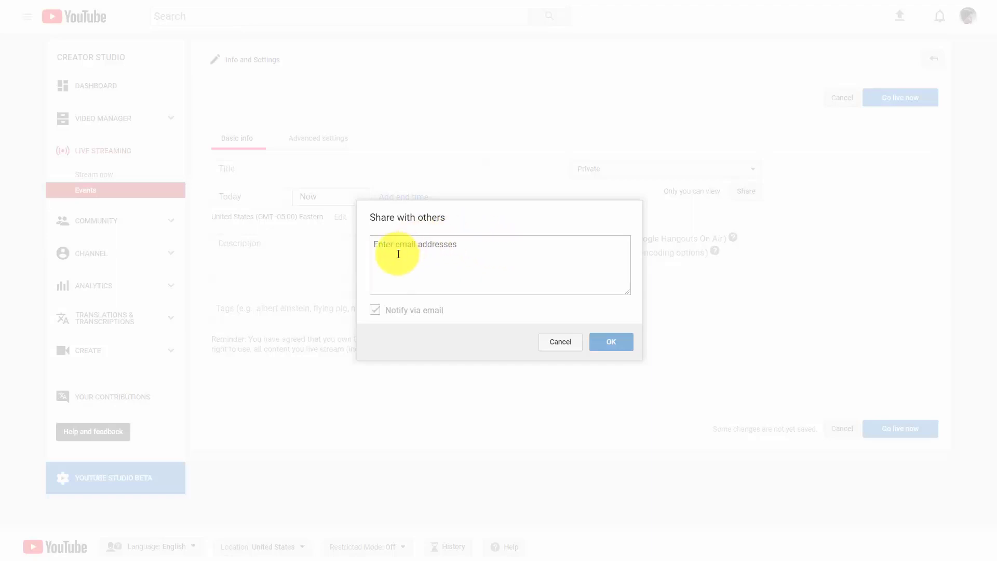
{"action": "mouse_move", "coordinate": [430, 255]}
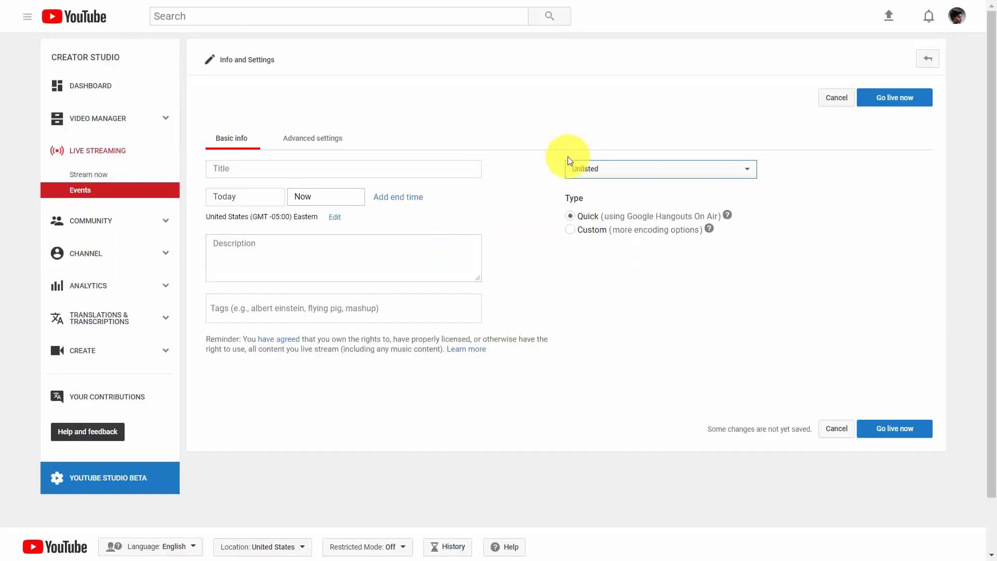
{"action": "mouse_move", "coordinate": [671, 264]}
{"action": "type", "text": "11:00 PM"}
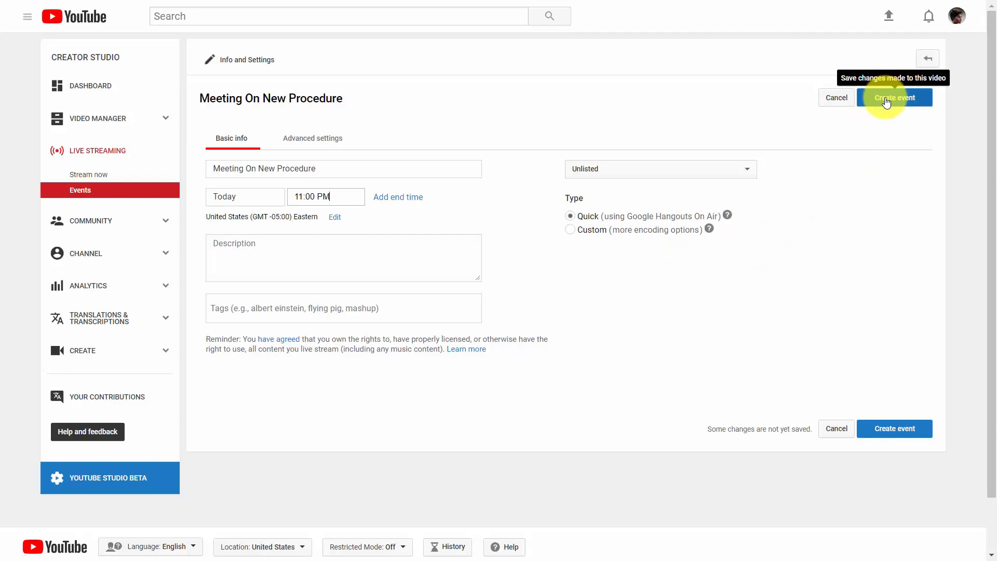
{"action": "left_click", "coordinate": [894, 98]}
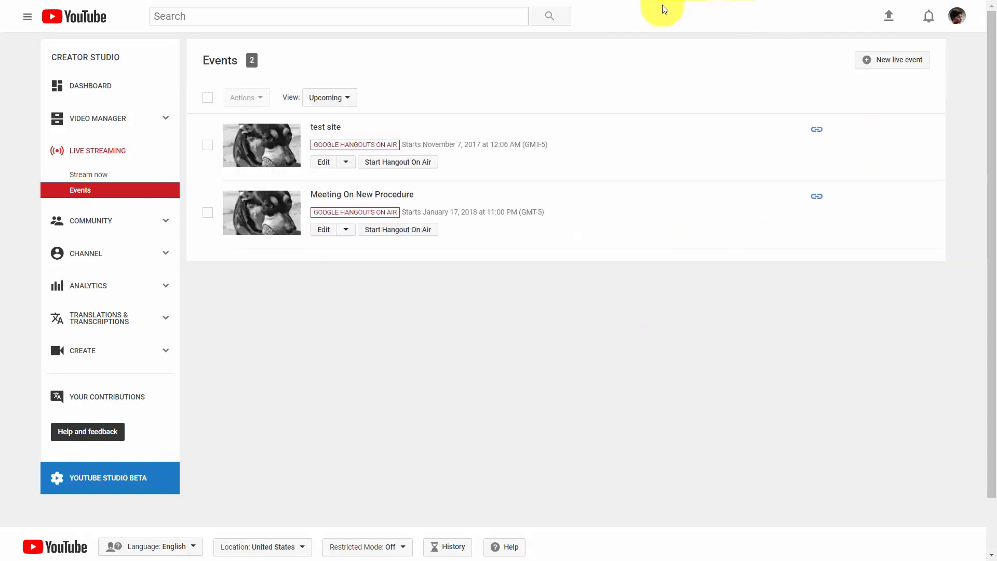
Step: Open the Discuss New Format card with the YouTube watch URL ready in its comment box
{"action": "right_click", "coordinate": [362, 194]}
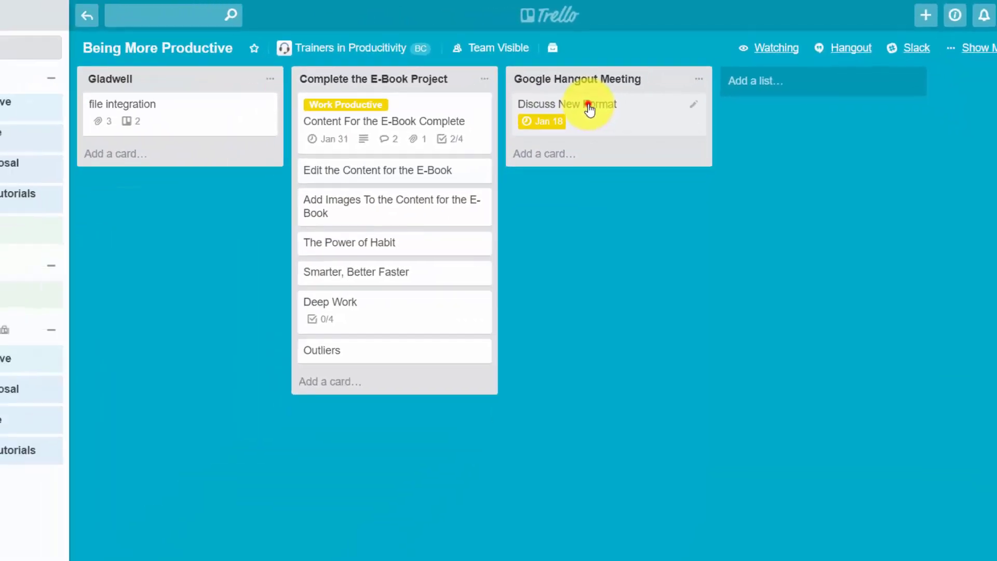
{"action": "left_click", "coordinate": [567, 104]}
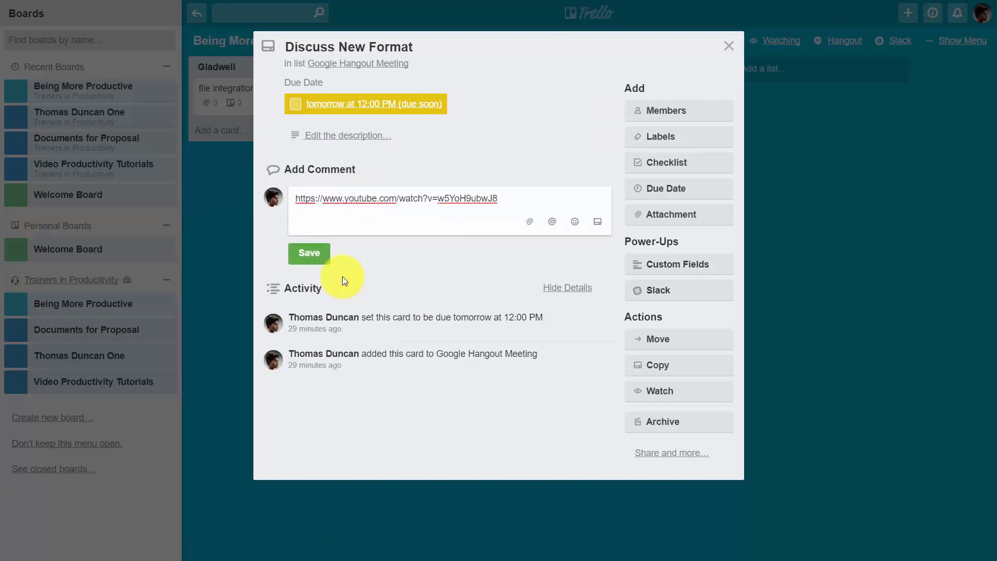
{"action": "mouse_move", "coordinate": [452, 261]}
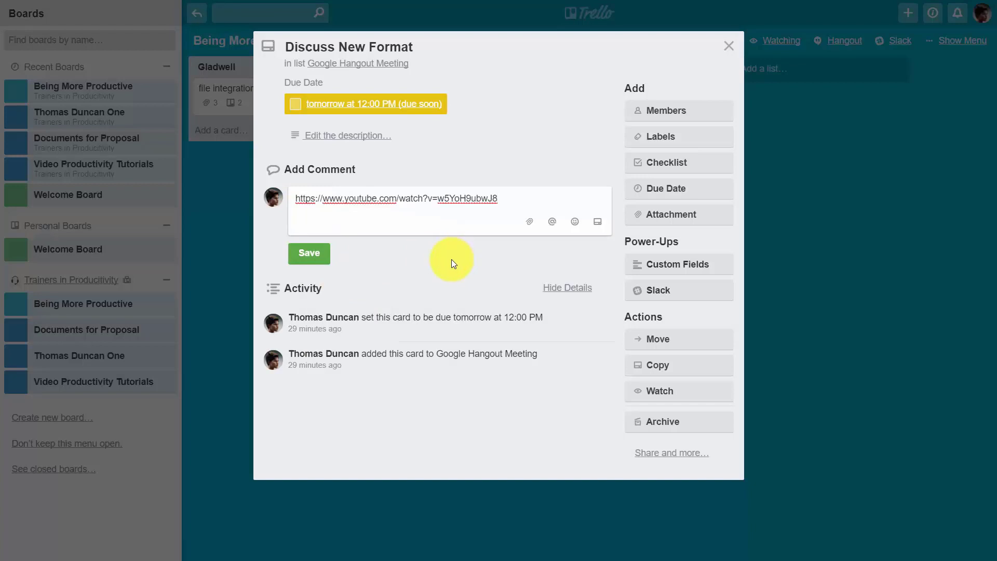
{"action": "mouse_move", "coordinate": [528, 221]}
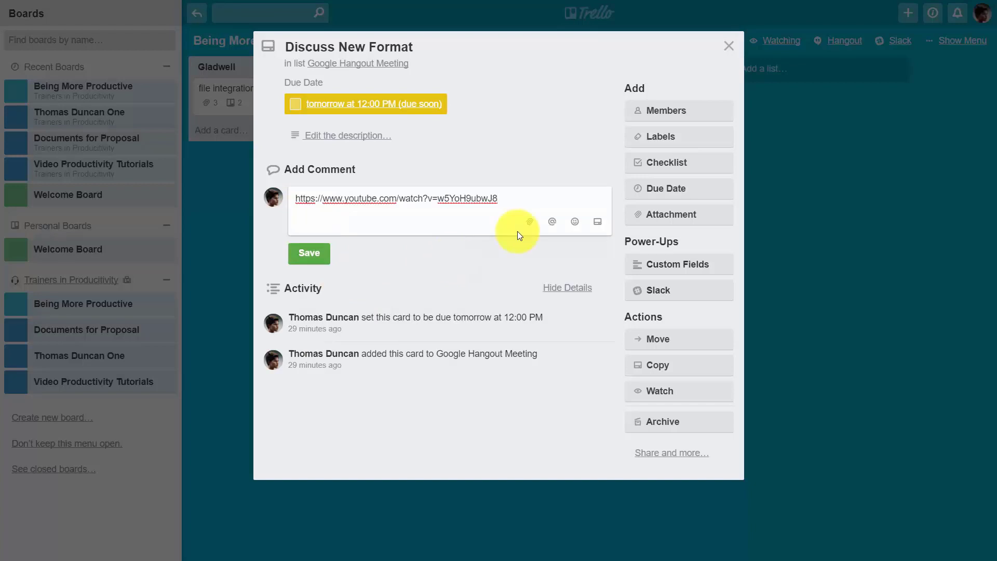
Step: Save the YouTube link as a comment showing the event's video preview
{"action": "left_click", "coordinate": [309, 253]}
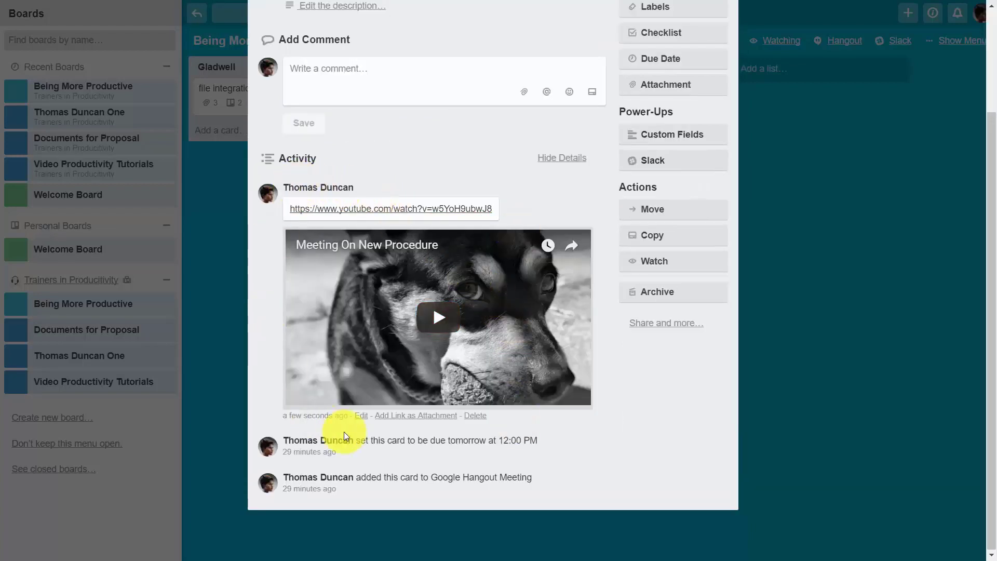
{"action": "mouse_move", "coordinate": [498, 428]}
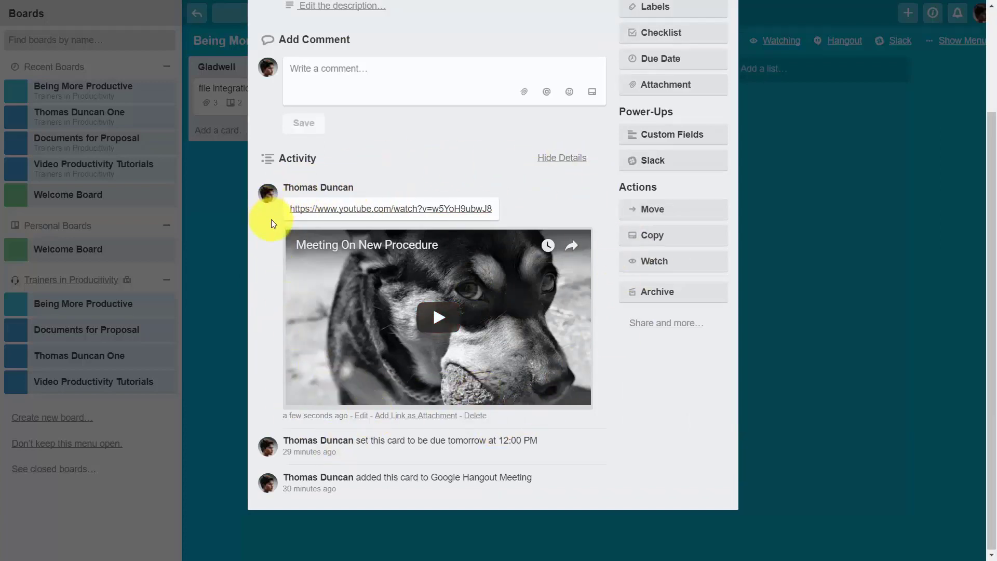
{"action": "mouse_move", "coordinate": [315, 202]}
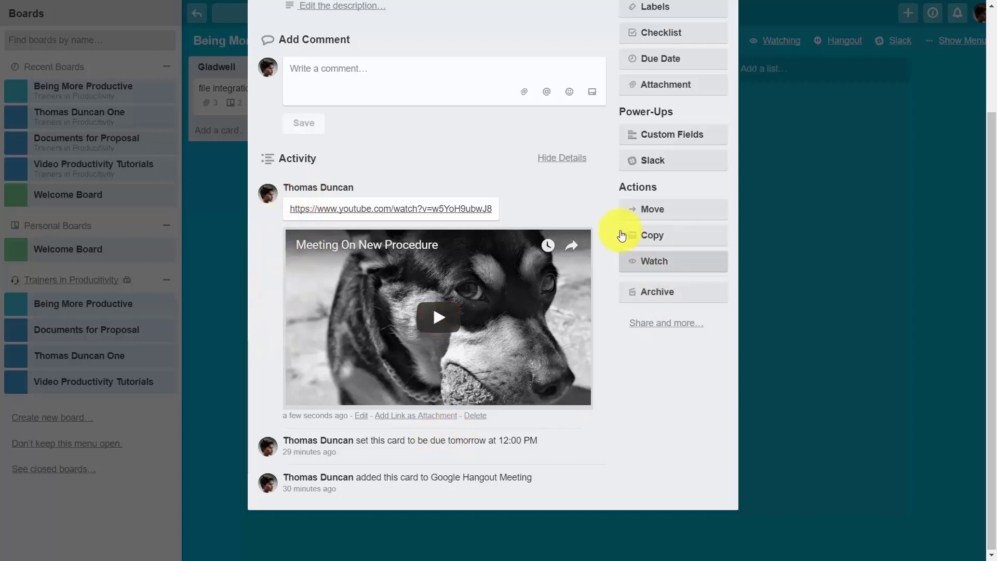
{"action": "mouse_move", "coordinate": [565, 187]}
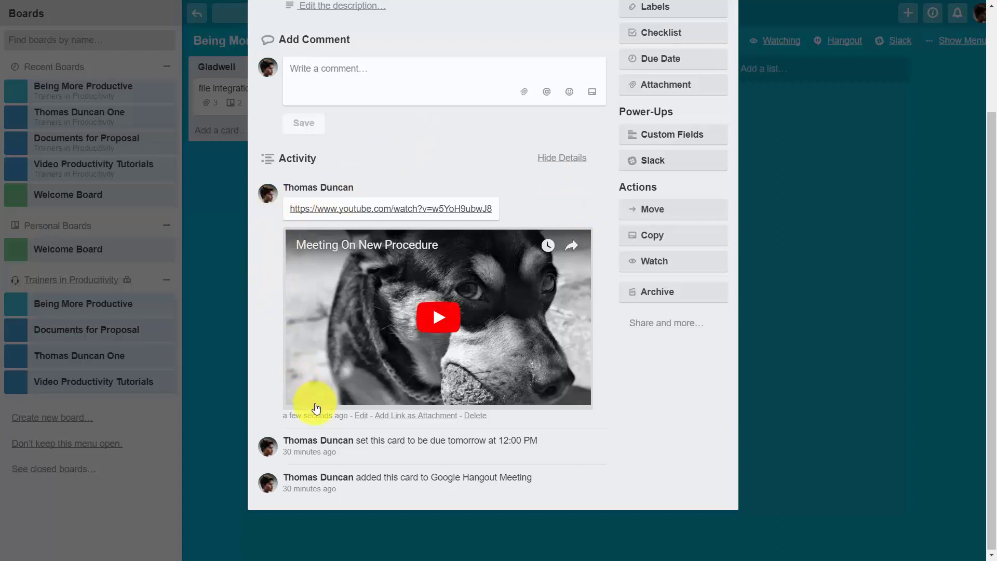
{"action": "mouse_move", "coordinate": [454, 325]}
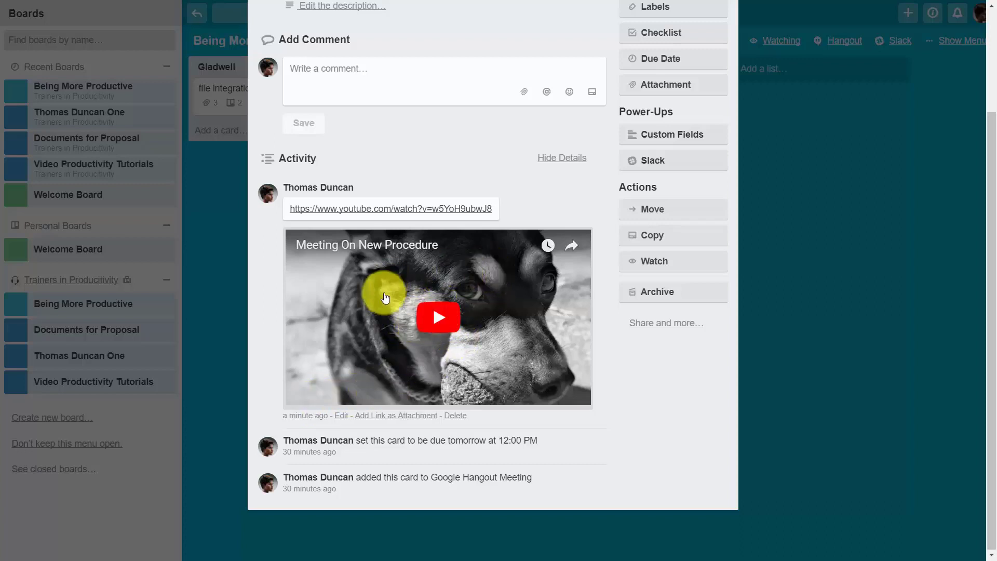
{"action": "mouse_move", "coordinate": [419, 334]}
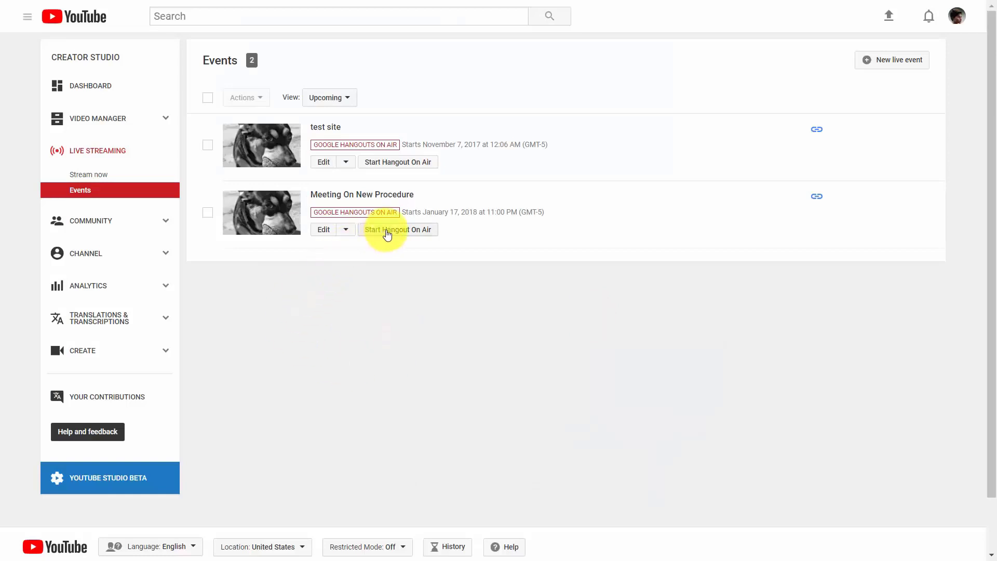
Step: Launch the Hangouts On Air window for Meeting On New Procedure, still off air
{"action": "left_click", "coordinate": [398, 230]}
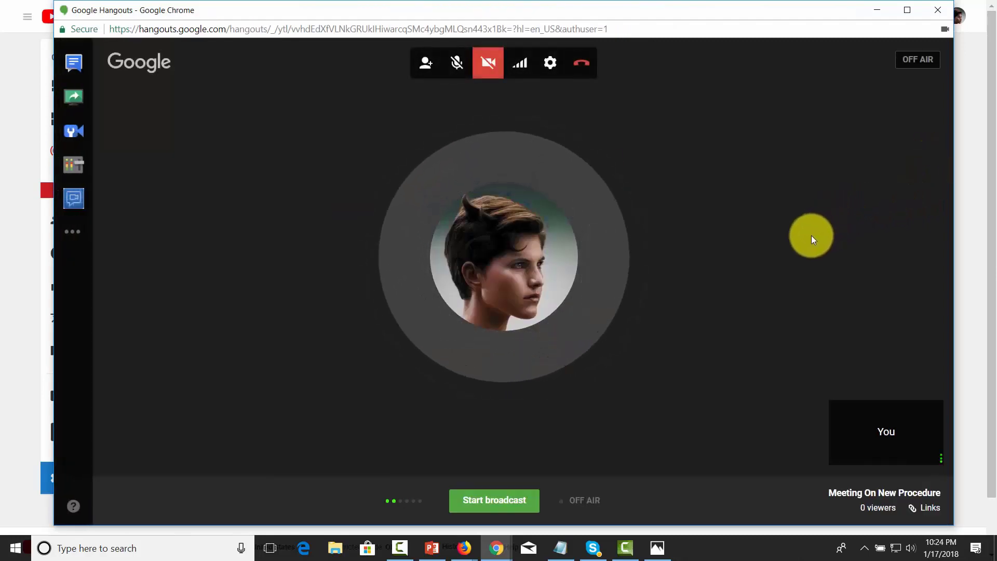
{"action": "mouse_move", "coordinate": [689, 251]}
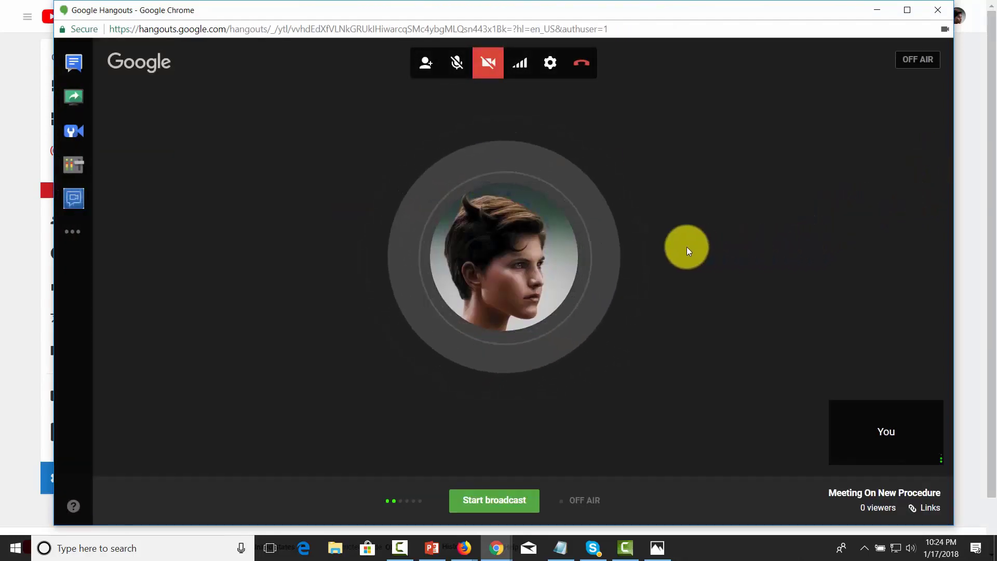
{"action": "mouse_move", "coordinate": [424, 63]}
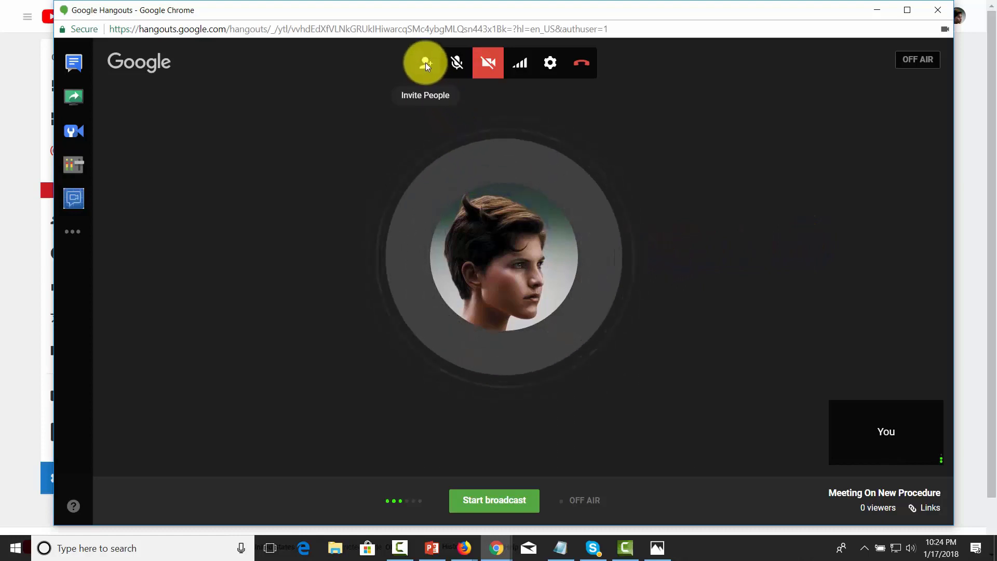
Step: Copy the hangout's permanent invite link and close the sharing panel
{"action": "left_click", "coordinate": [424, 64]}
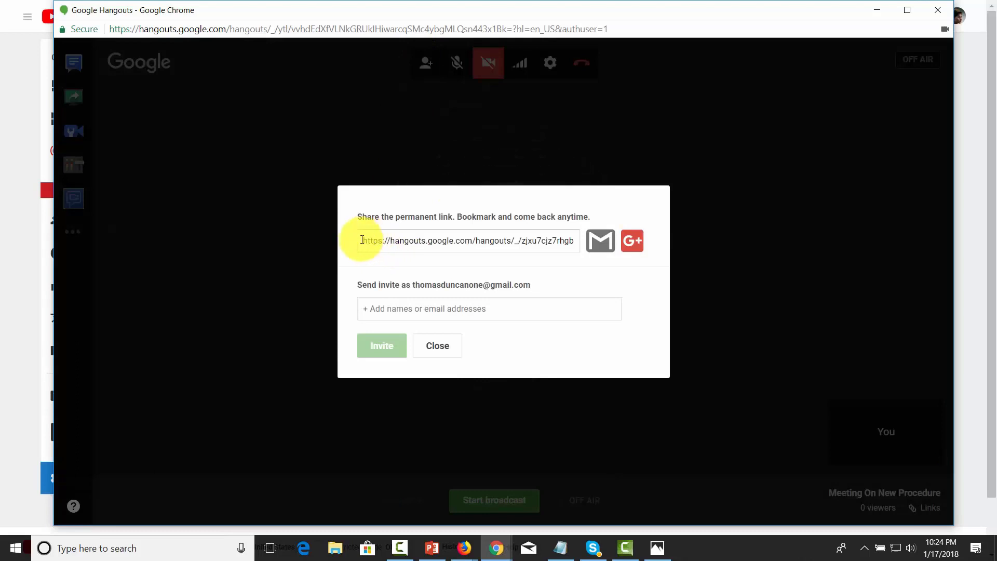
{"action": "right_click", "coordinate": [431, 241]}
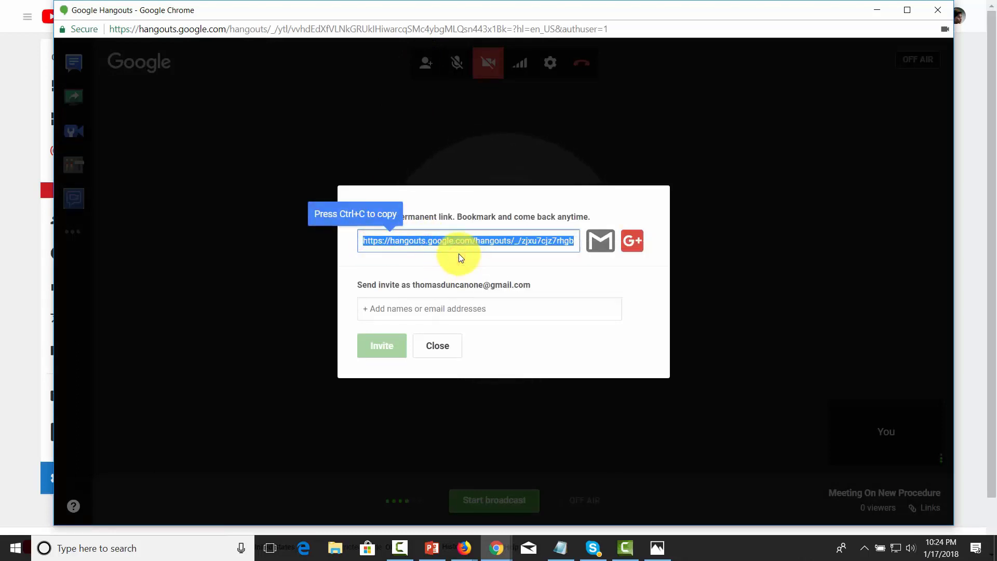
{"action": "mouse_move", "coordinate": [459, 241]}
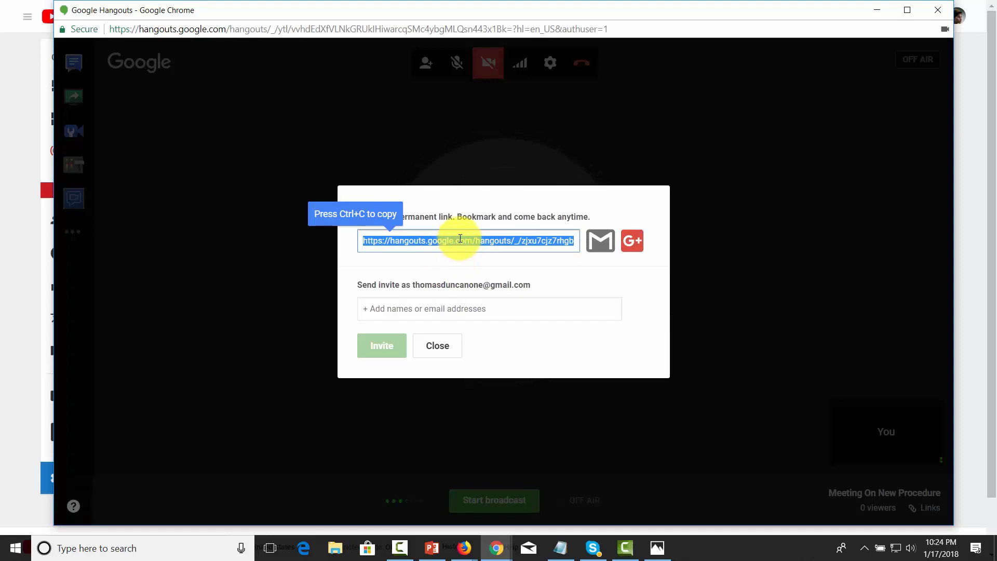
{"action": "mouse_move", "coordinate": [458, 241]}
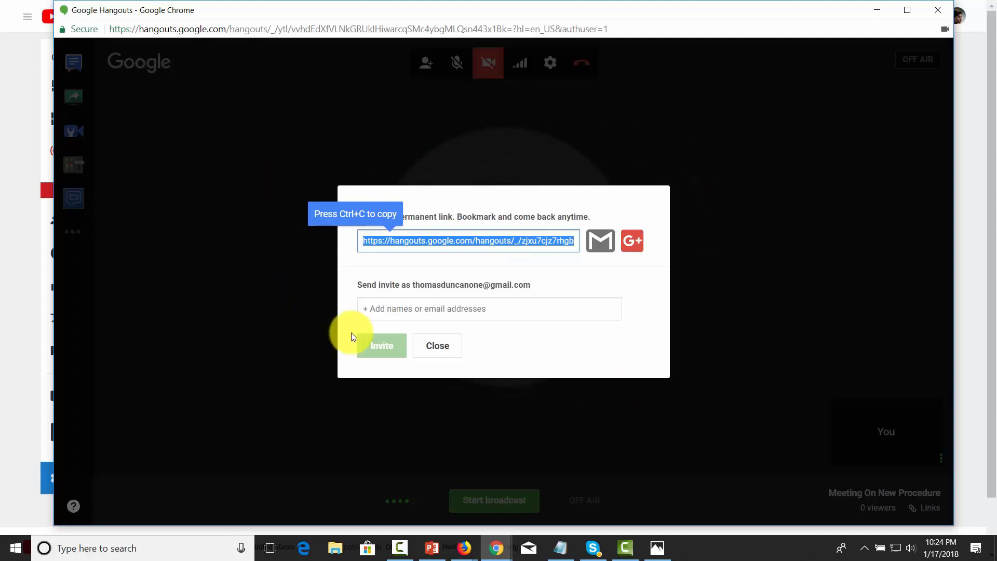
{"action": "mouse_move", "coordinate": [356, 337]}
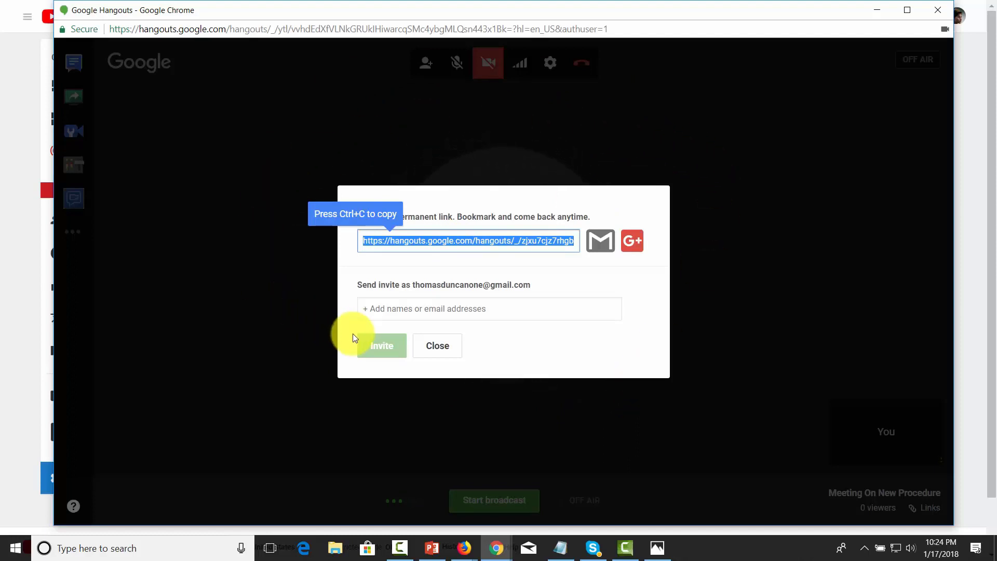
{"action": "left_click", "coordinate": [437, 346]}
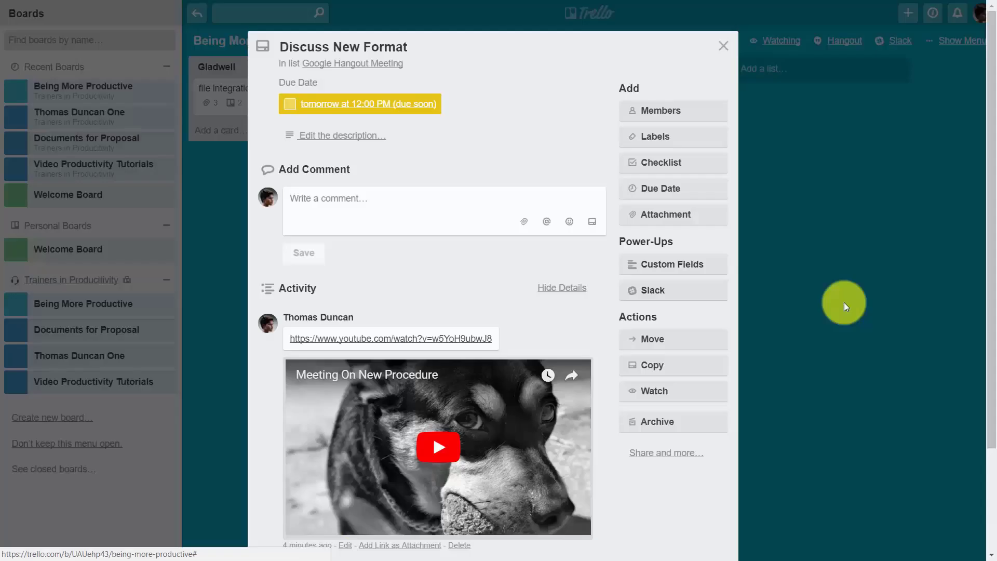
{"action": "scroll", "scroll_direction": "down", "scroll_amount": 3}
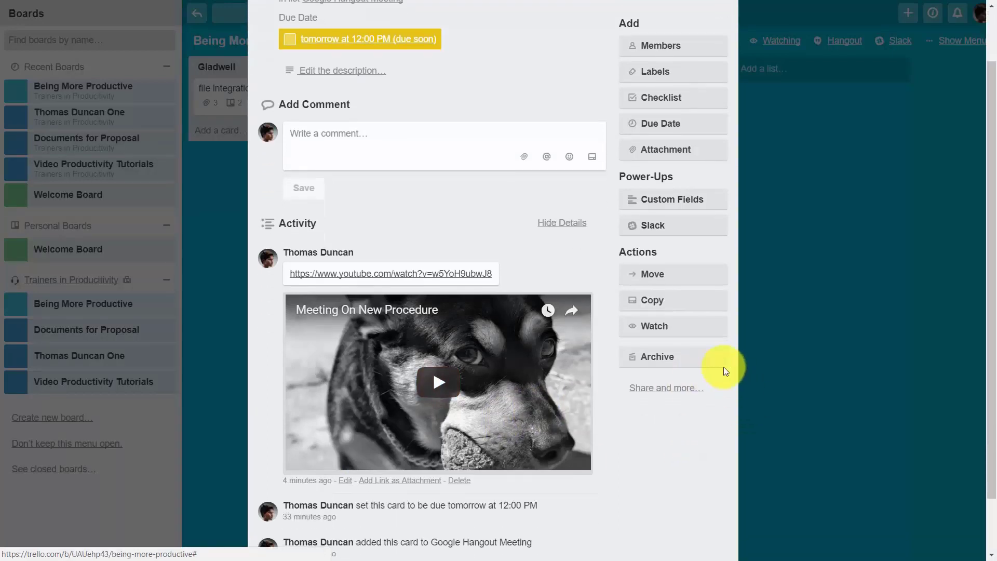
{"action": "mouse_move", "coordinate": [350, 298]}
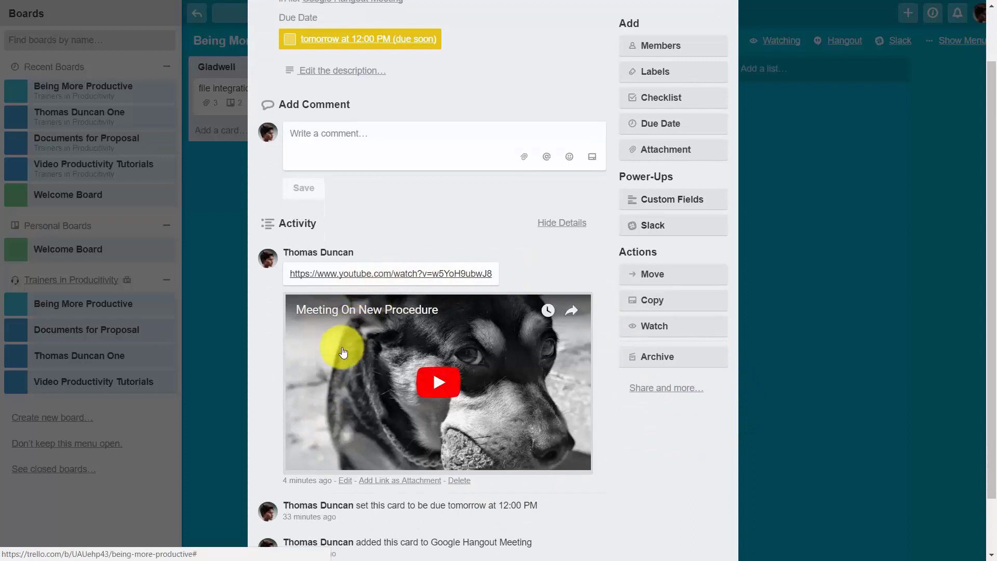
{"action": "mouse_move", "coordinate": [499, 271]}
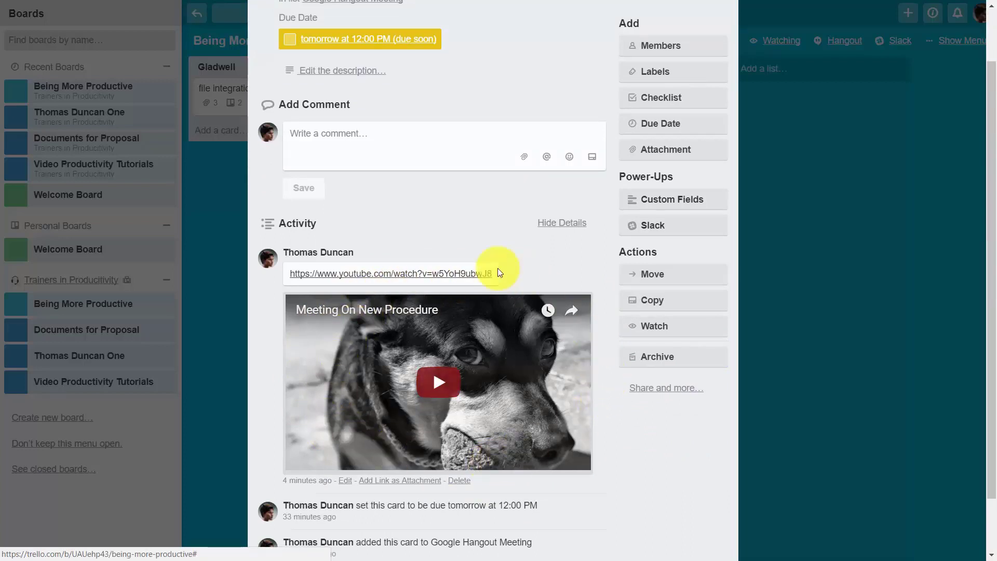
{"action": "scroll", "scroll_direction": "down", "scroll_amount": 3}
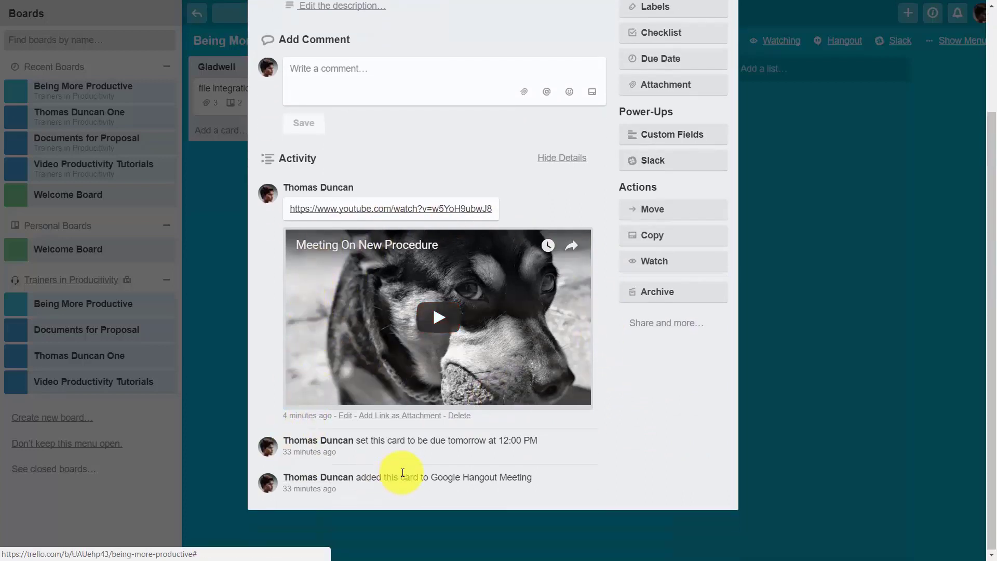